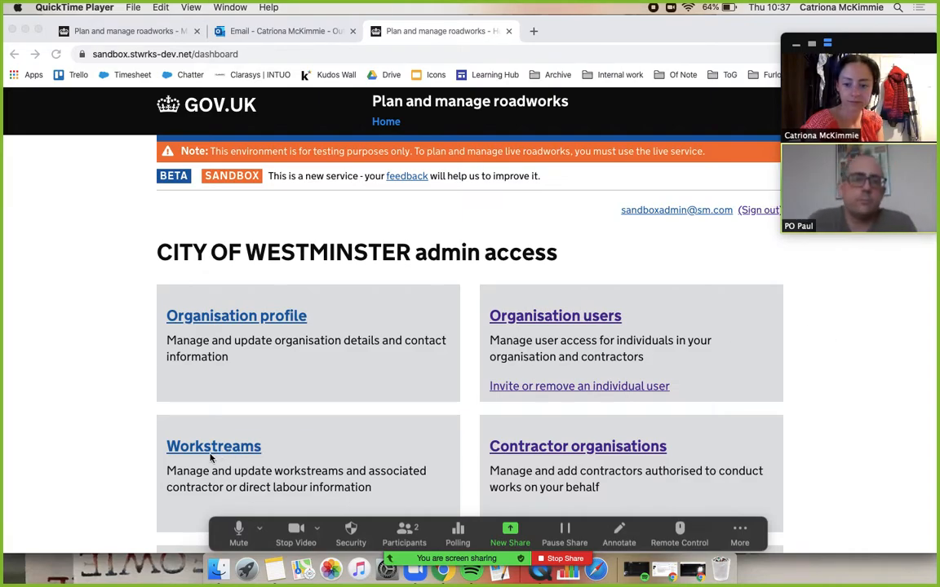
Open the City of Westminster Workstreams list from the admin dashboard.
left_click(213, 447)
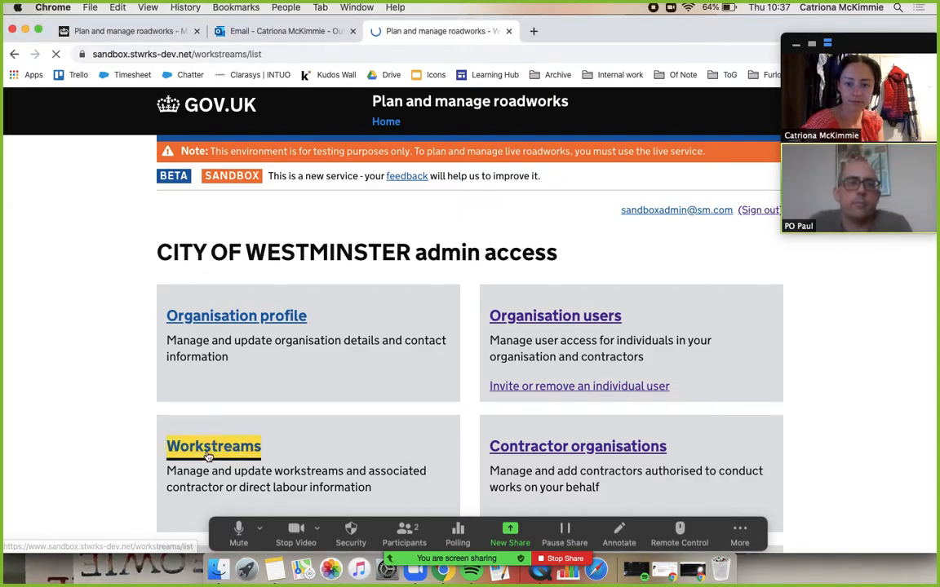
left_click(213, 446)
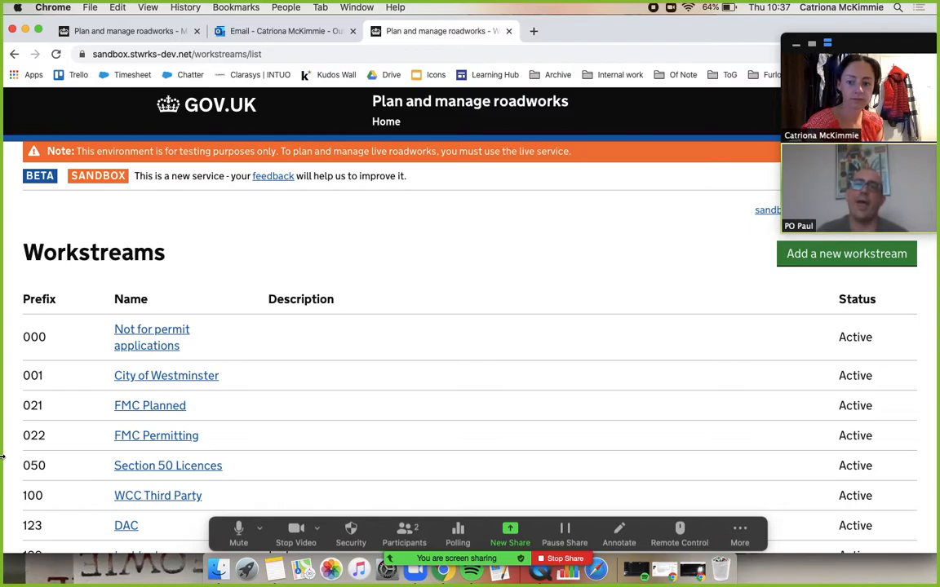
Start a new workstream with prefix 345 and name Test.
left_click(846, 253)
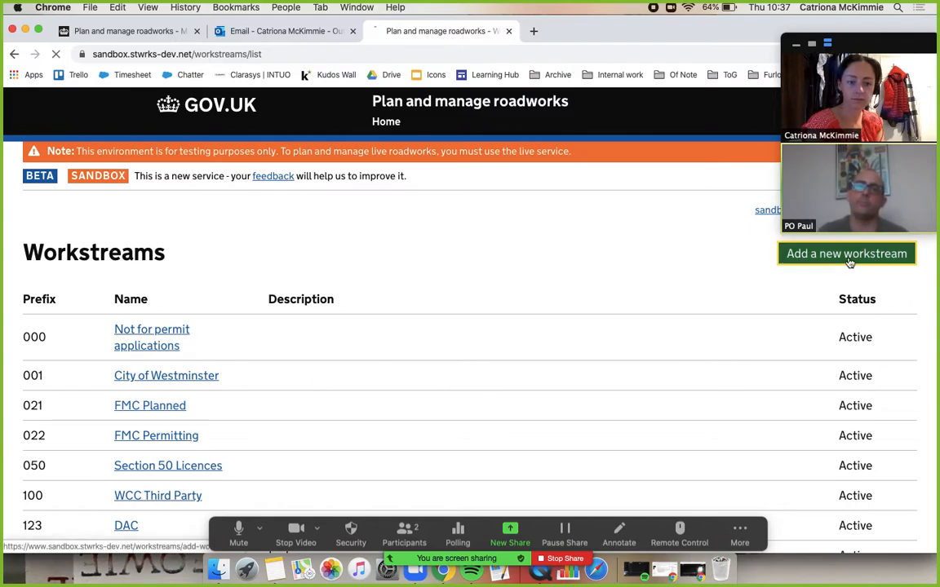
left_click(846, 253)
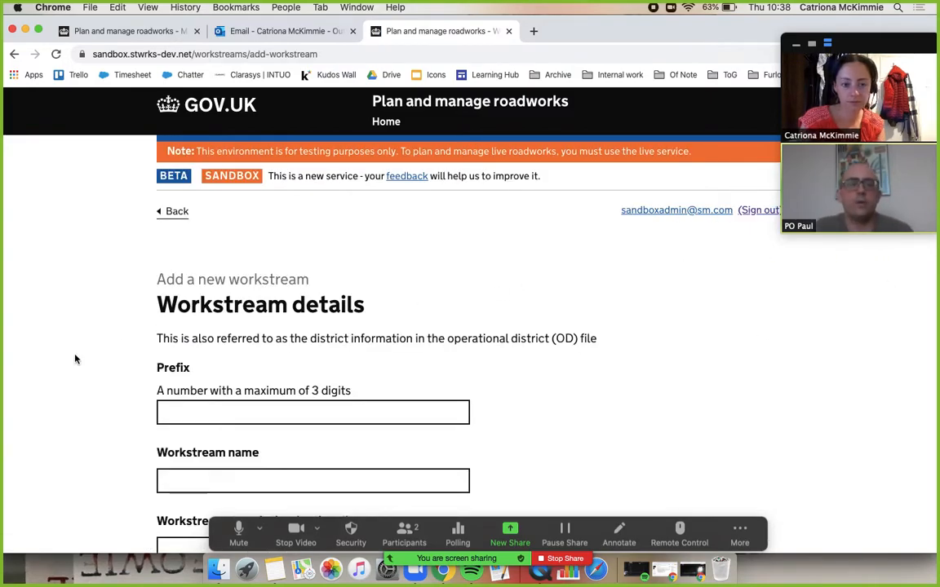
left_click(313, 412)
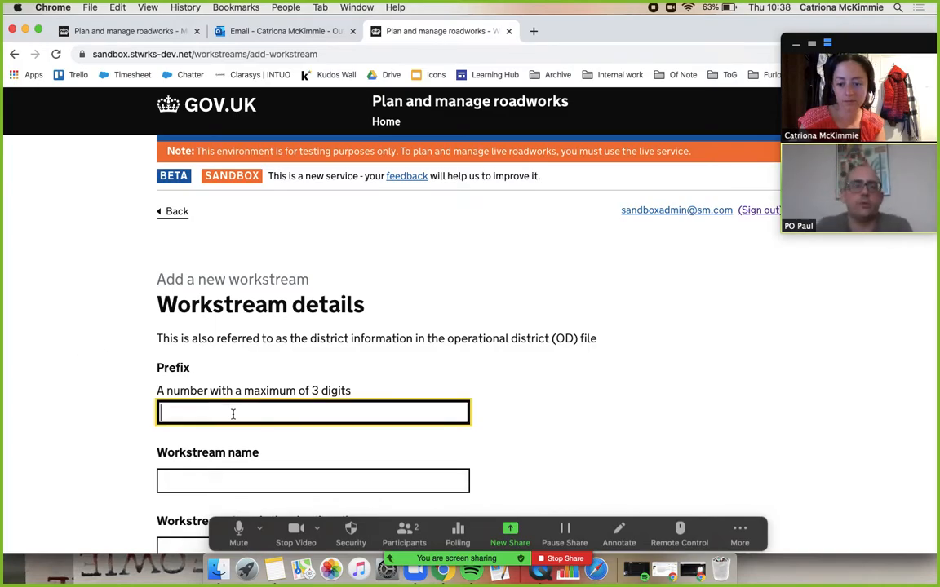
type("345")
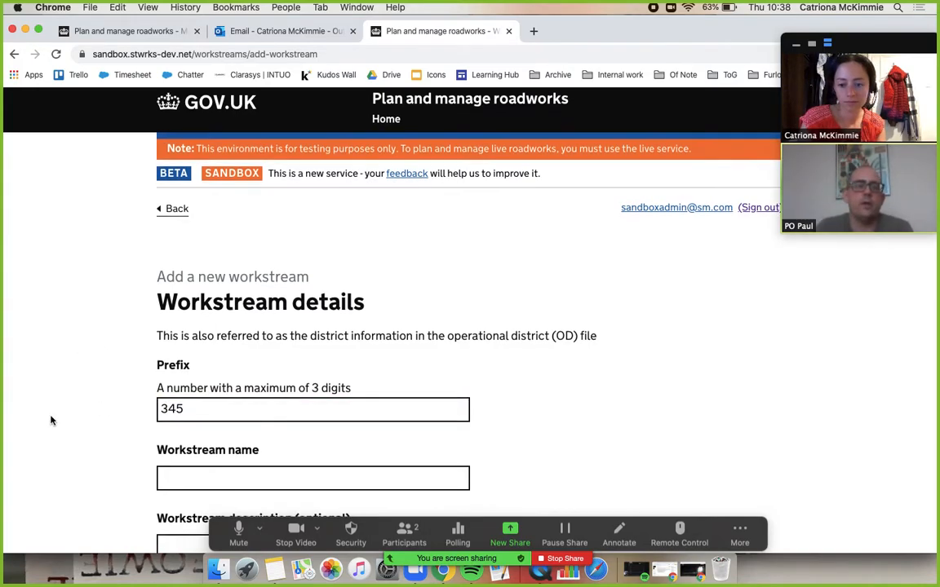
type("Test")
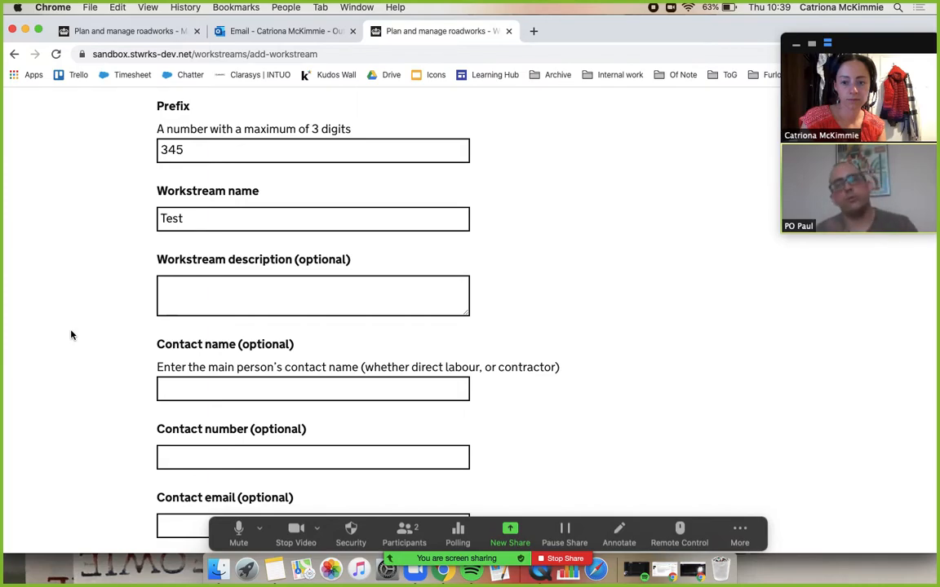
Enter contact name Test McTest and contact number, then return to the Home dashboard.
scroll("down", 3)
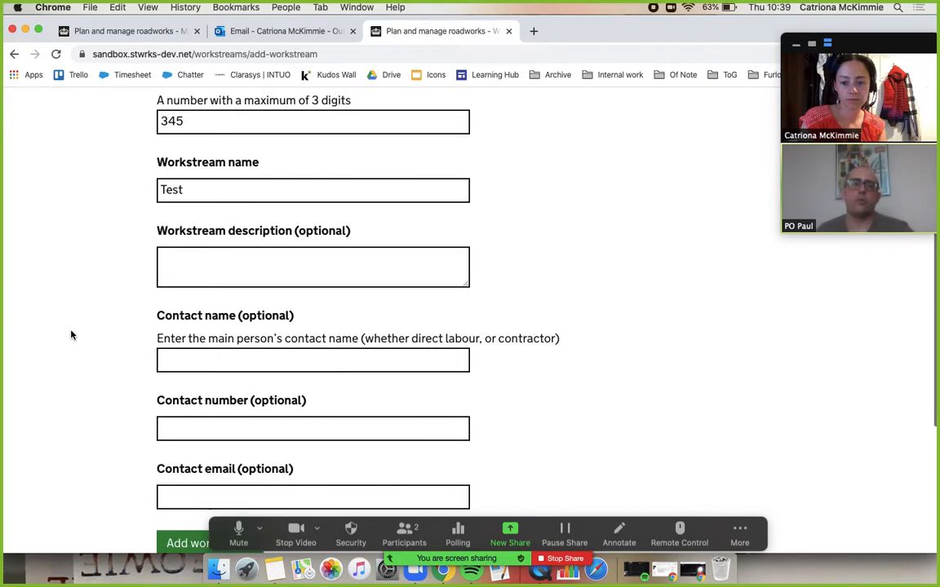
scroll("down", 3)
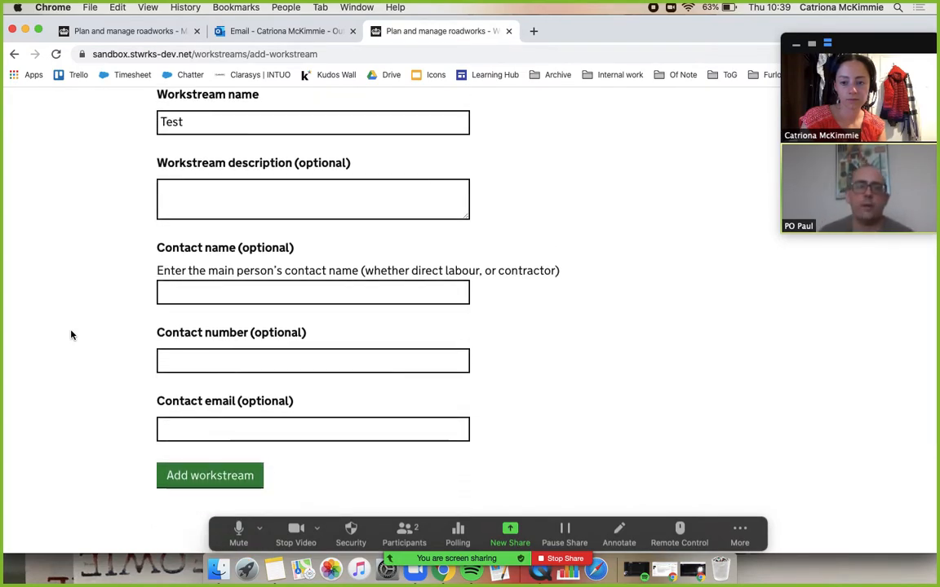
left_click(312, 292)
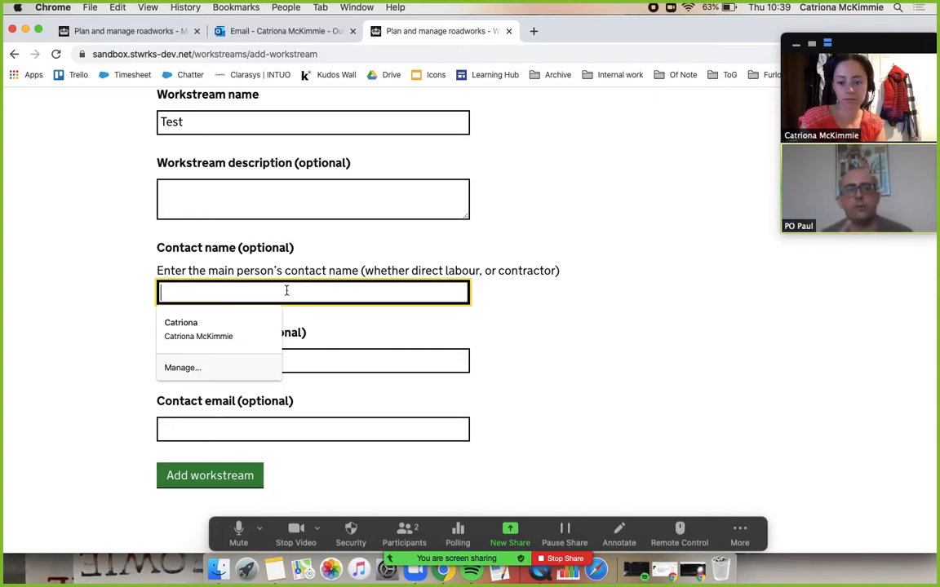
type("Test Mc")
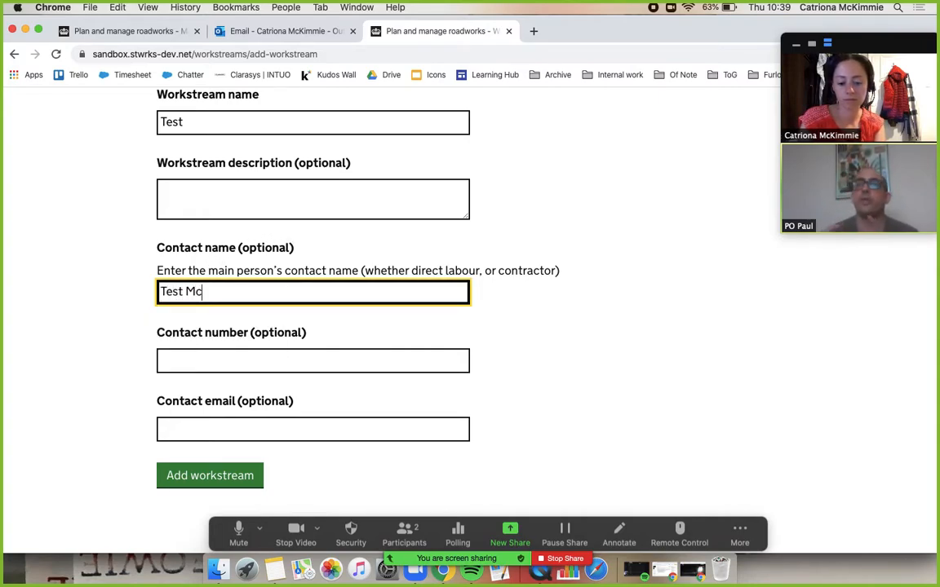
type("Test")
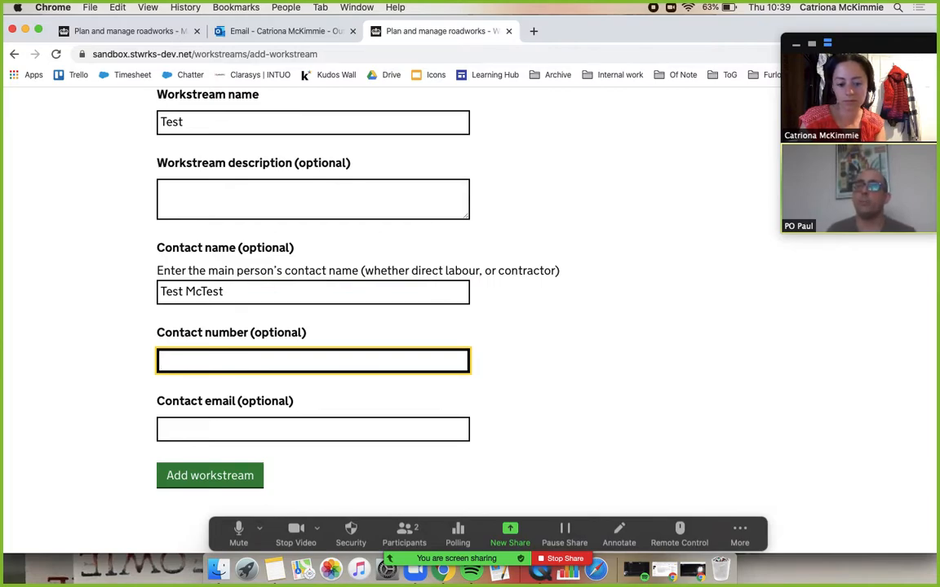
type("07888888888")
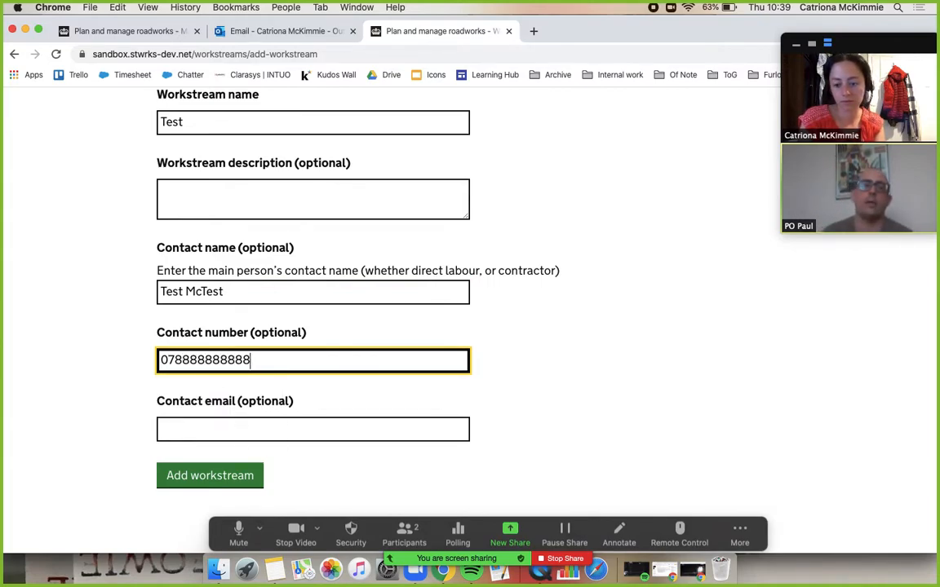
type("te")
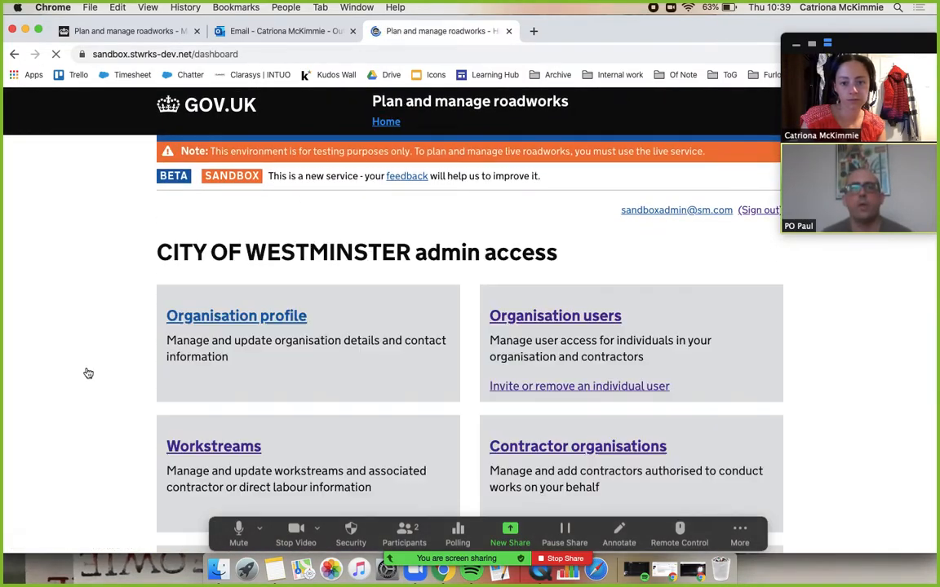
Open the API planner's user details and scroll to its Full access permissions.
scroll("down", 3)
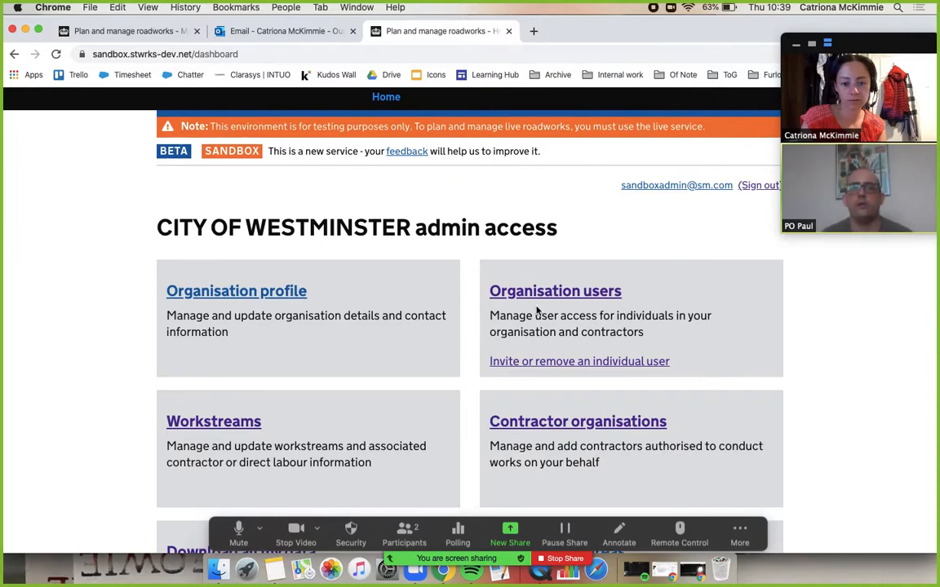
left_click(555, 291)
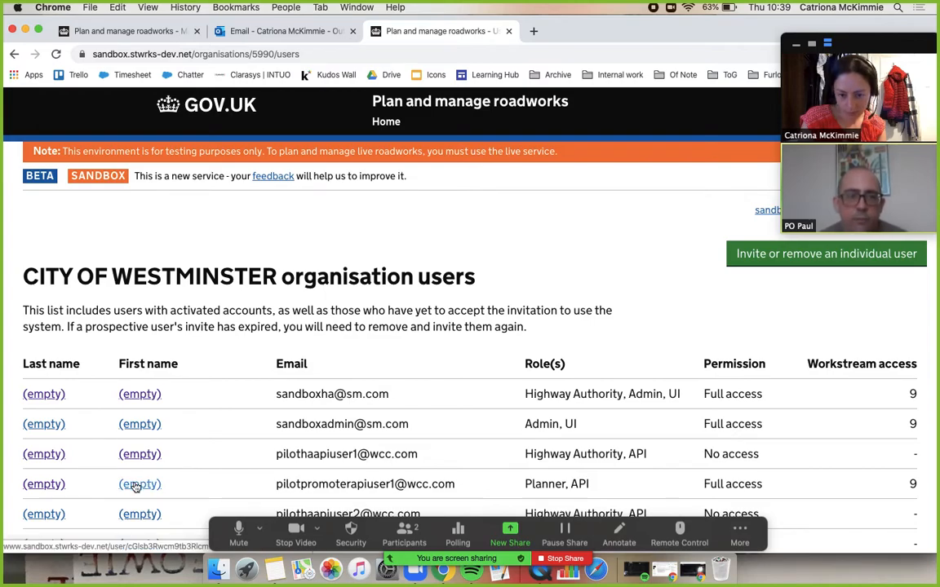
left_click(140, 484)
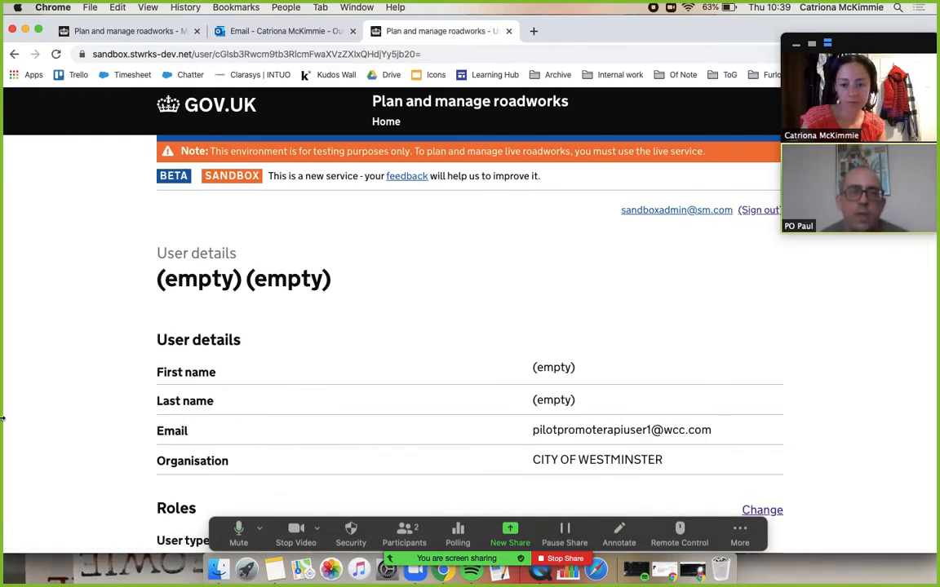
scroll("down", 3)
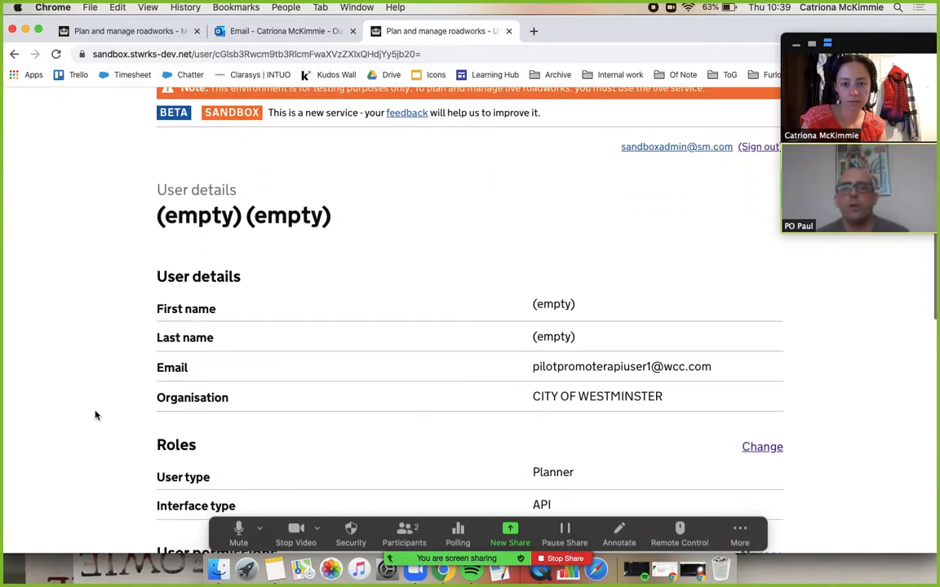
scroll("down", 3)
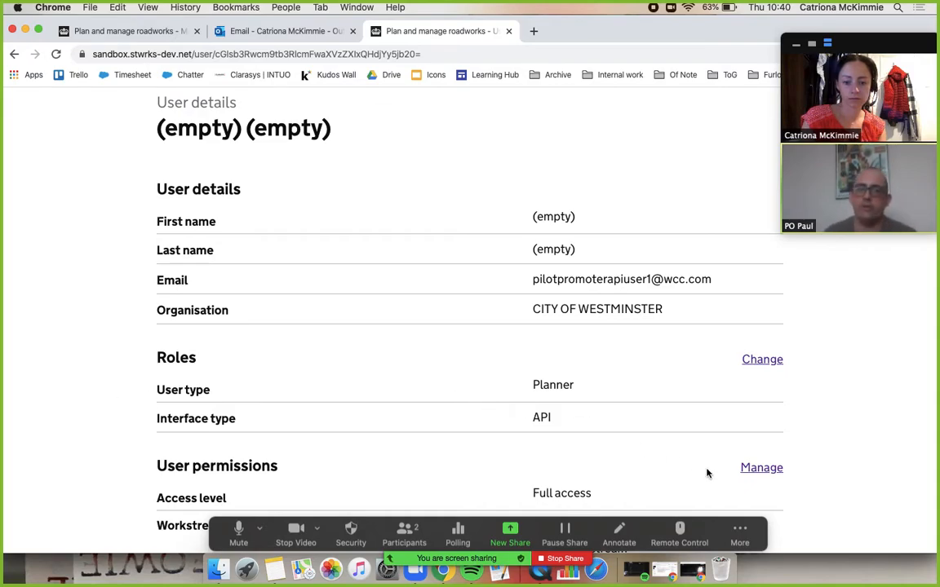
left_click(761, 468)
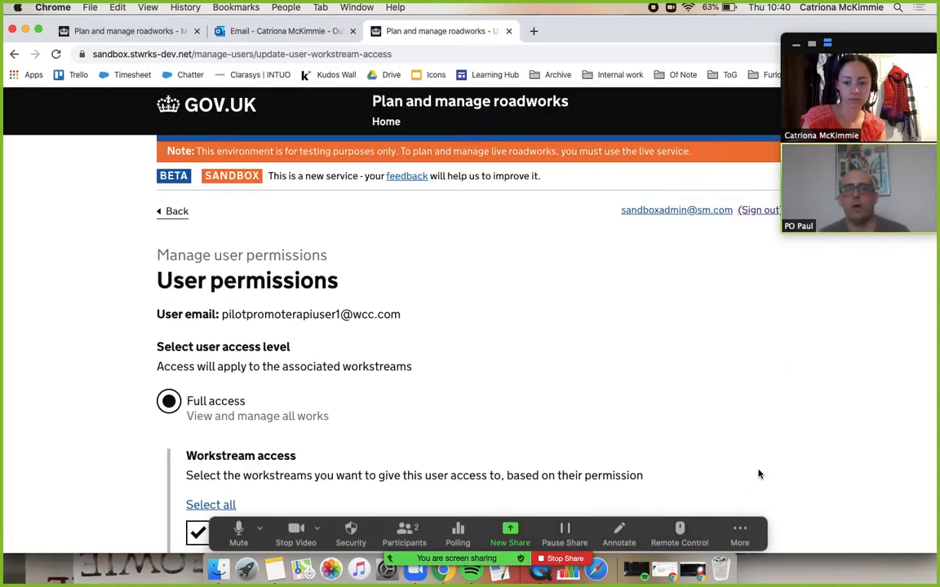
scroll("down", 3)
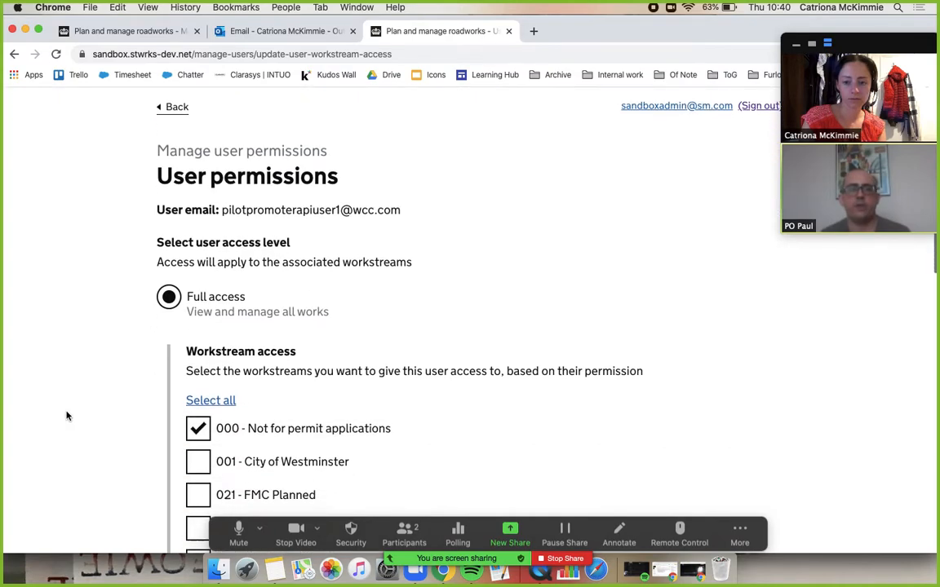
scroll("down", 3)
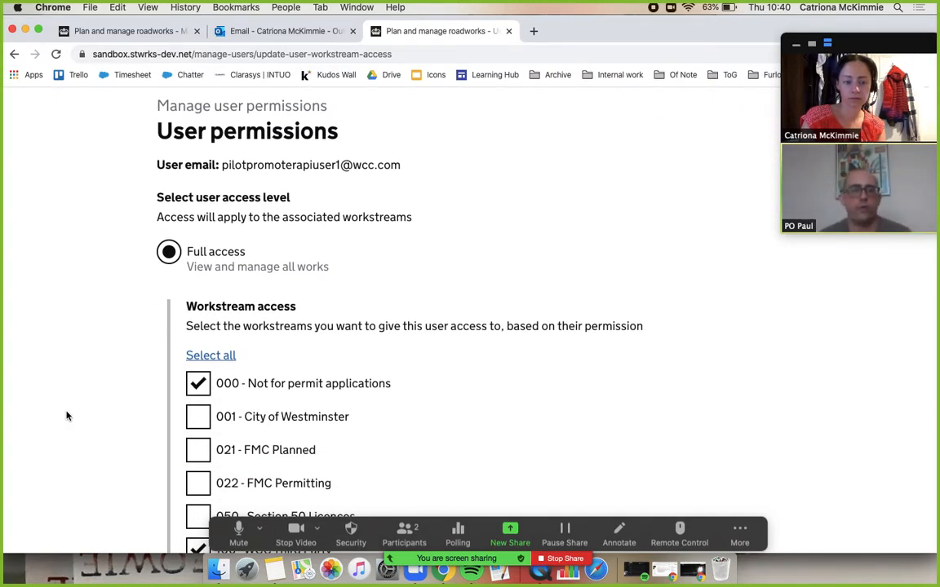
scroll("down", 3)
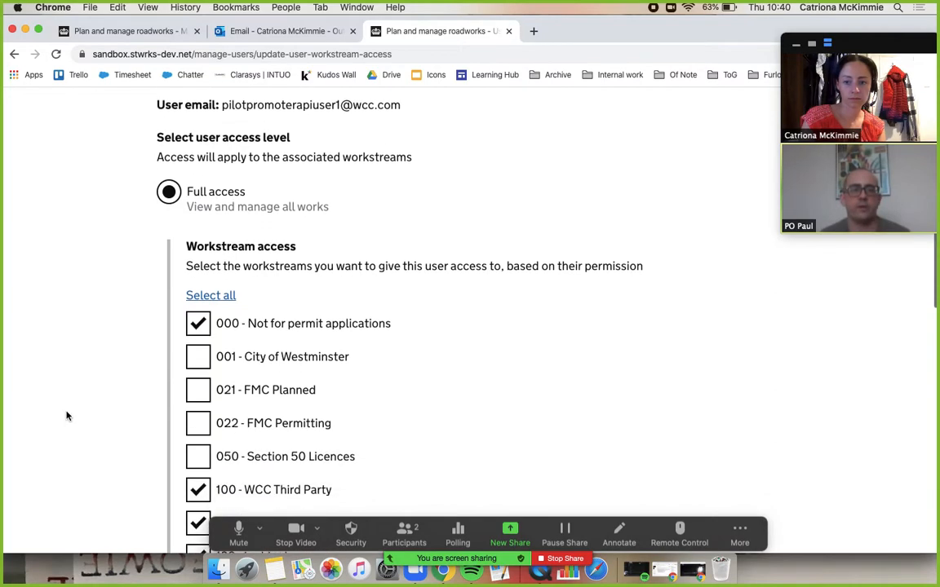
scroll("down", 3)
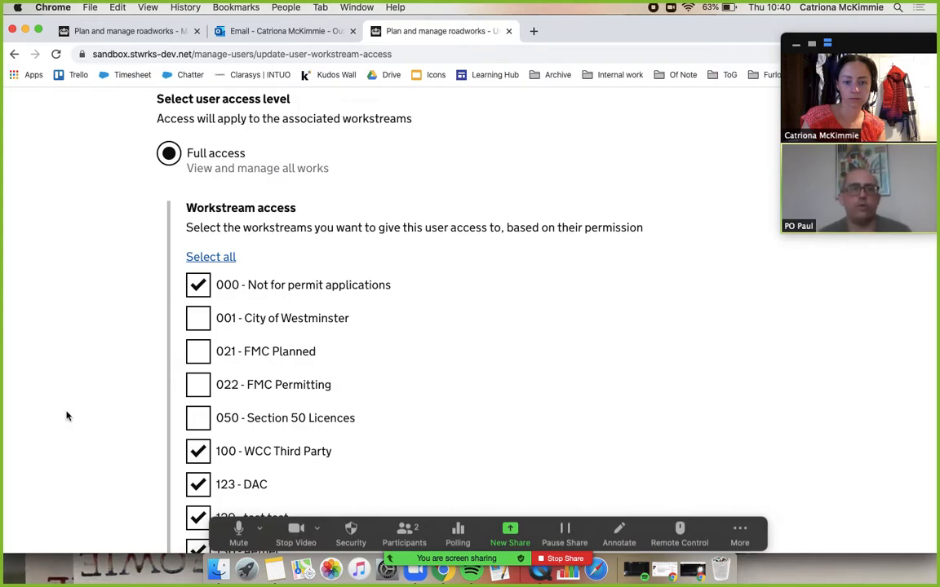
scroll("down", 3)
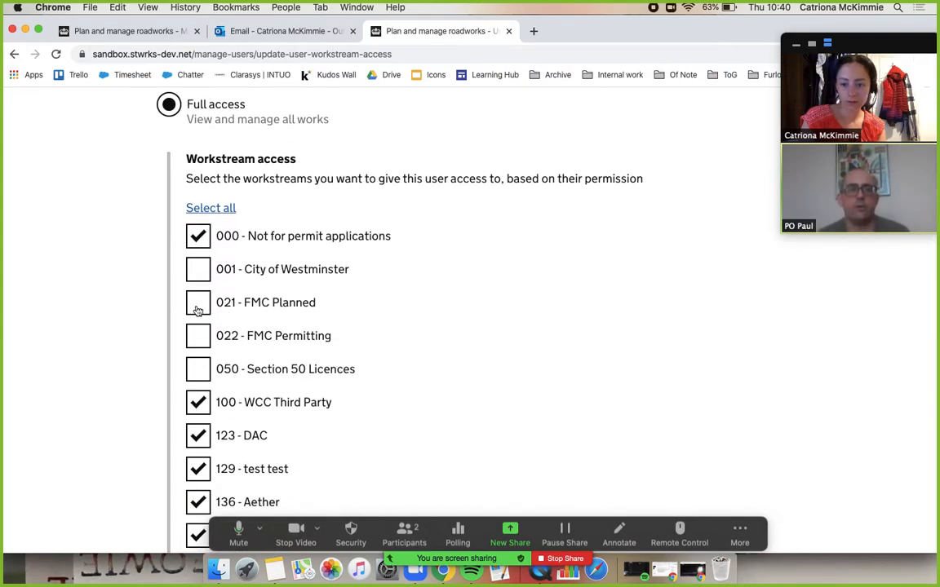
left_click(197, 303)
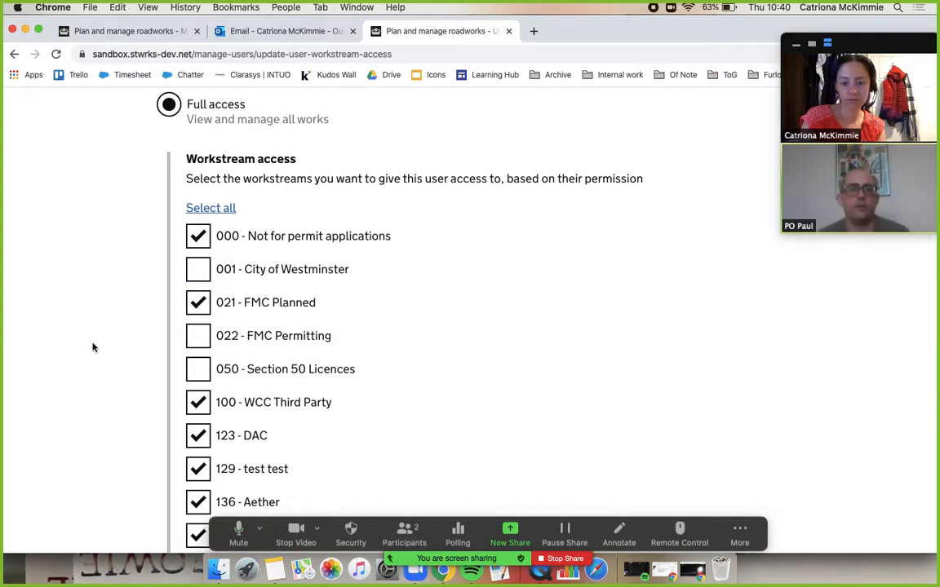
scroll("down", 3)
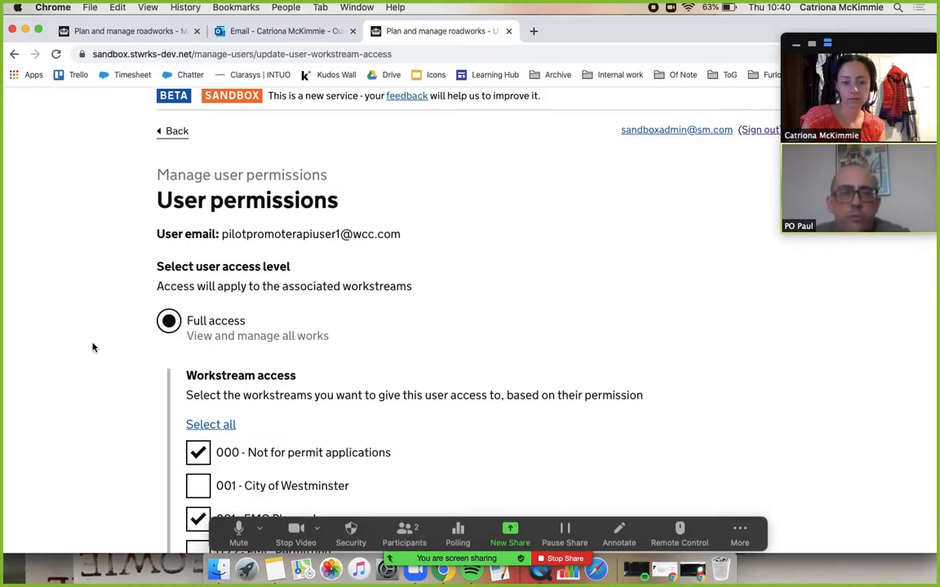
mouse_move(81, 398)
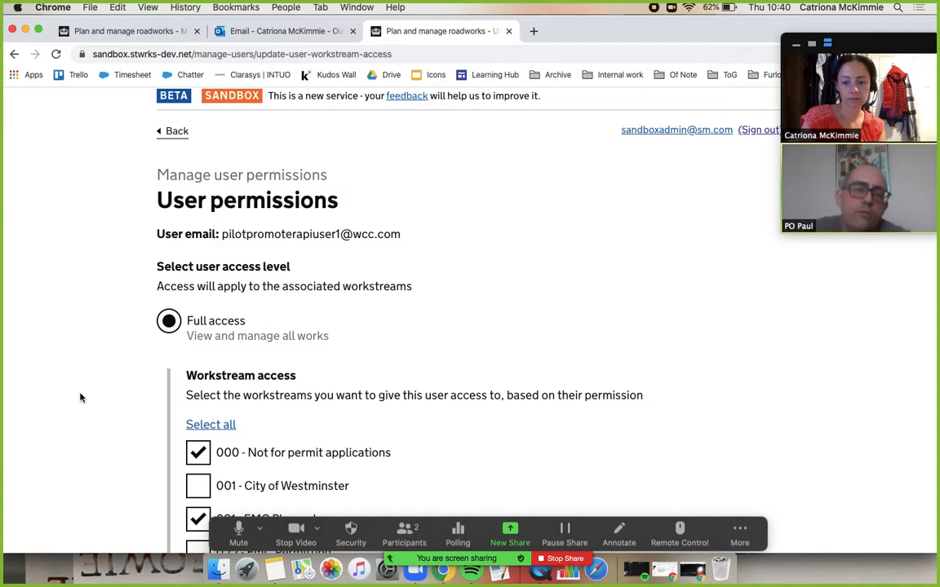
scroll("down", 3)
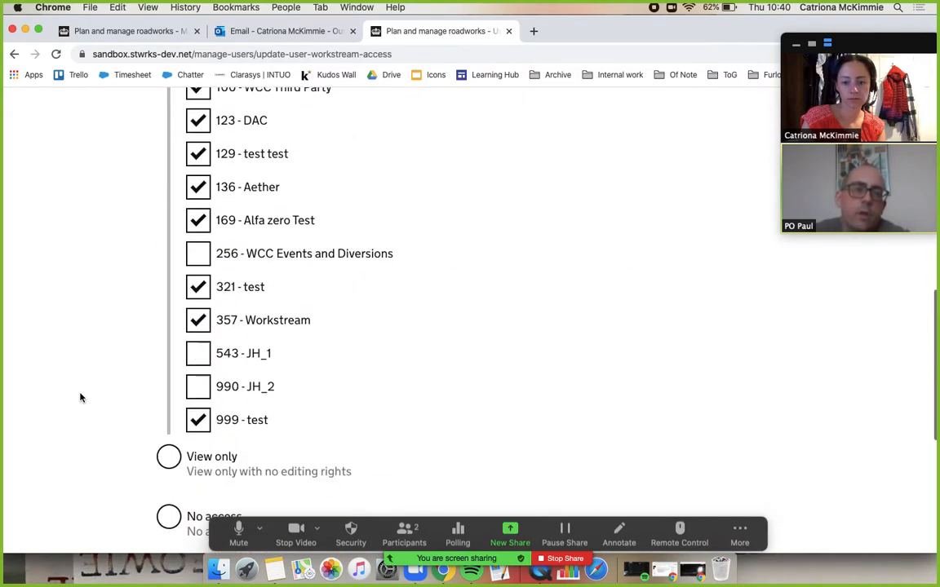
scroll("down", 3)
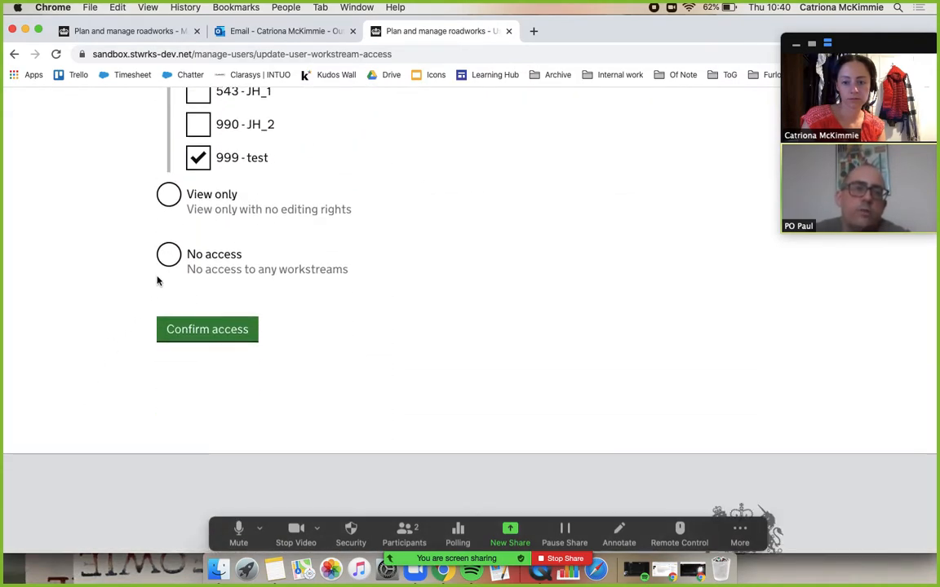
Set View only access, tick all workstreams, then clear every tick again.
left_click(169, 194)
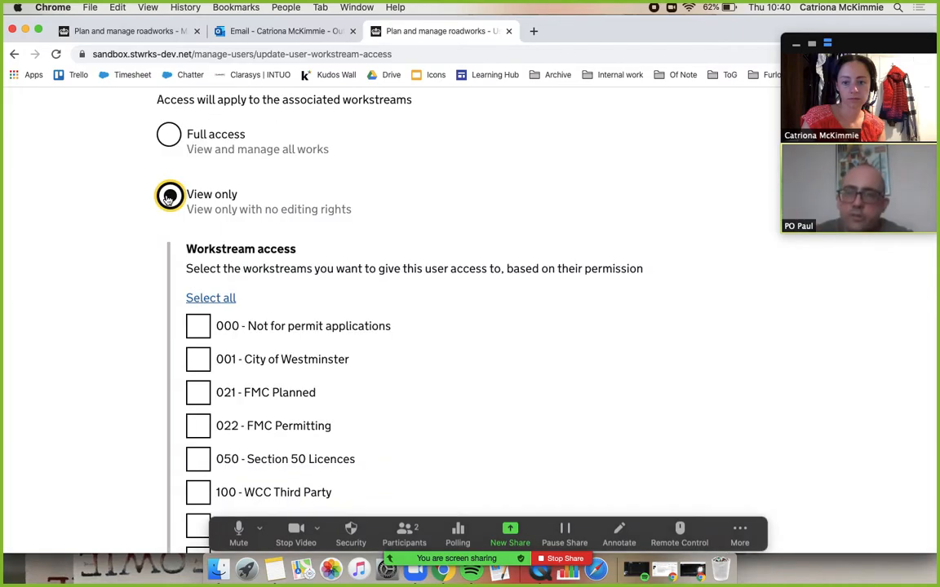
scroll("down", 3)
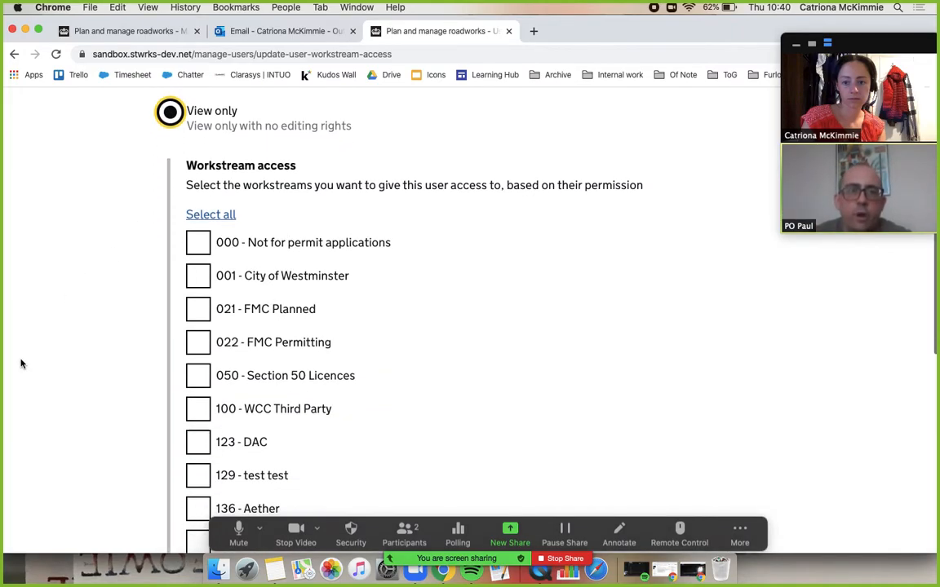
scroll("down", 3)
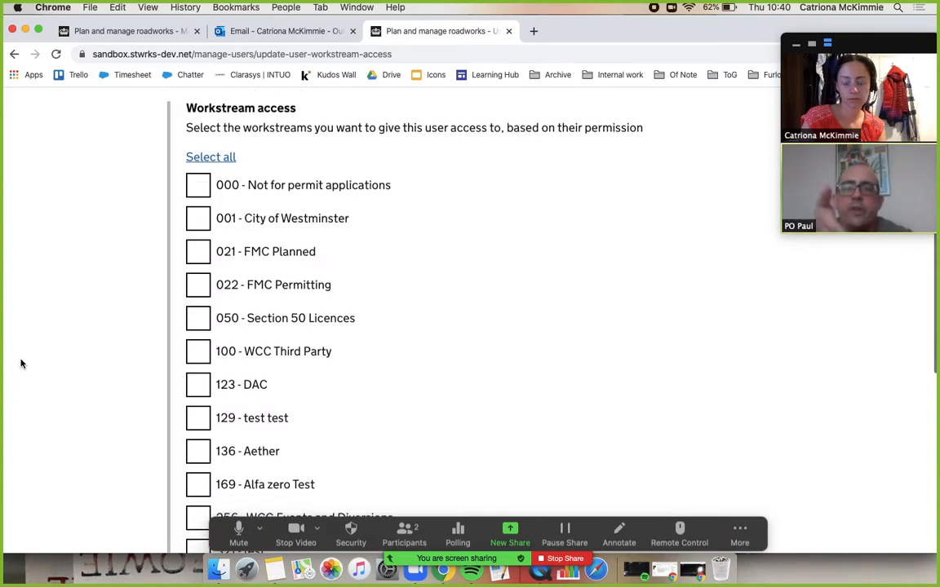
scroll("down", 3)
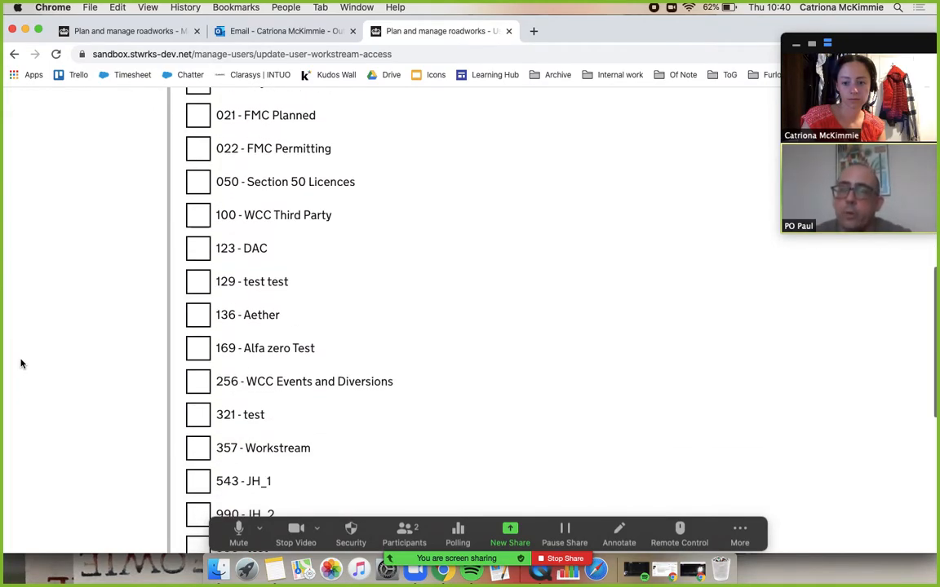
scroll("down", 3)
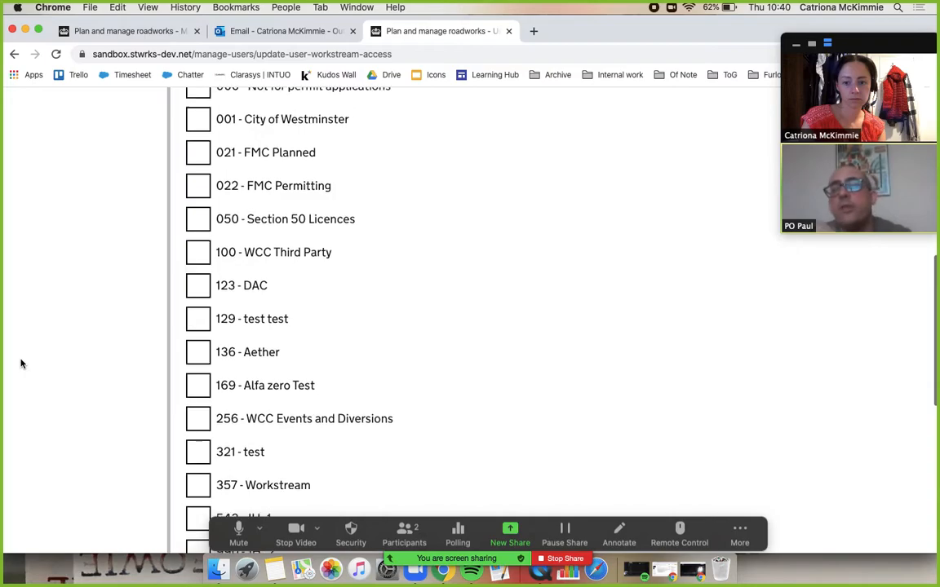
left_click(203, 158)
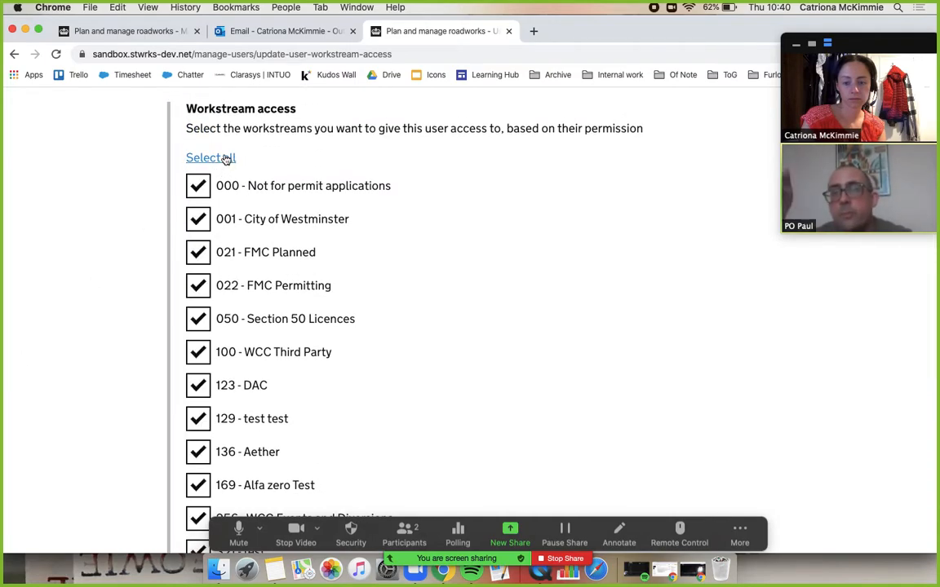
left_click(197, 185)
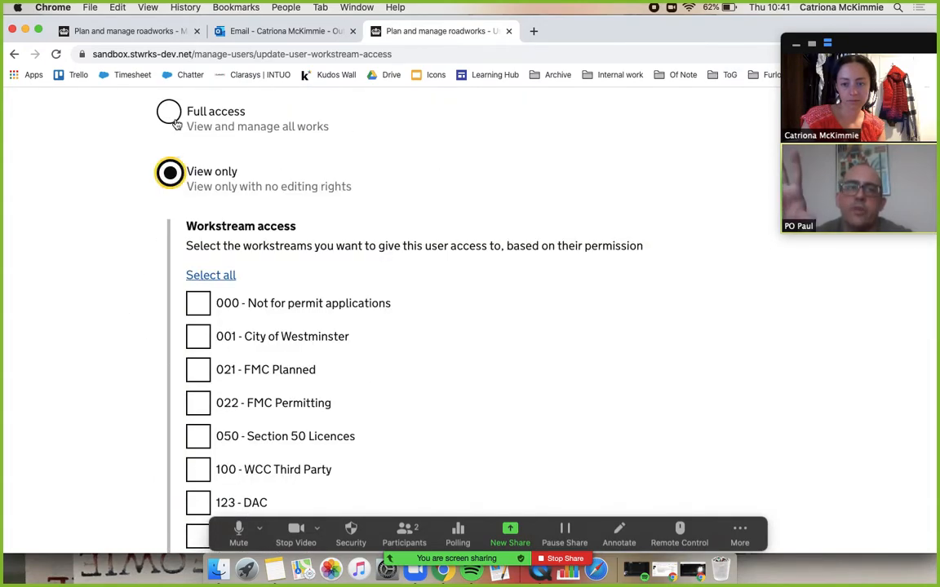
Switch the user to Full access for comparison, then to No access.
left_click(170, 112)
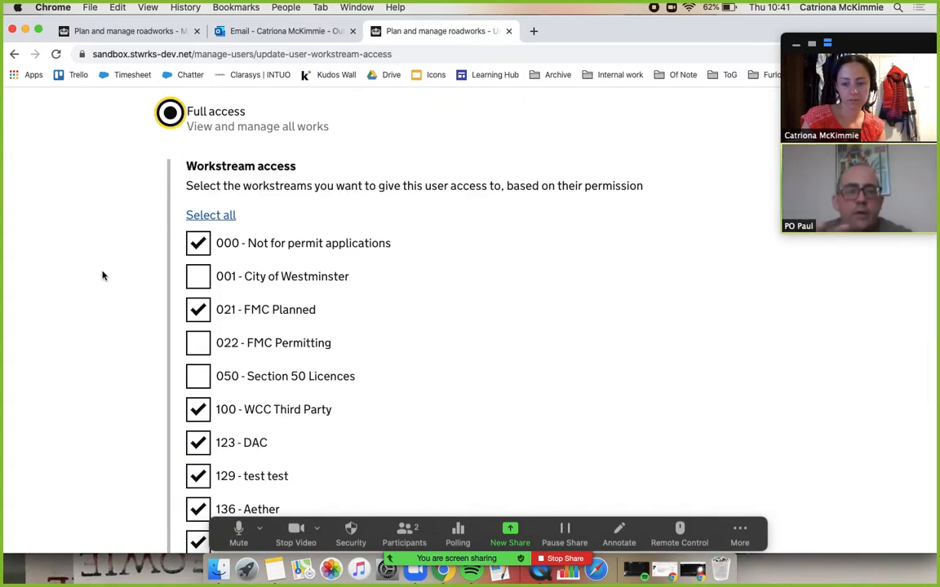
scroll("down", 3)
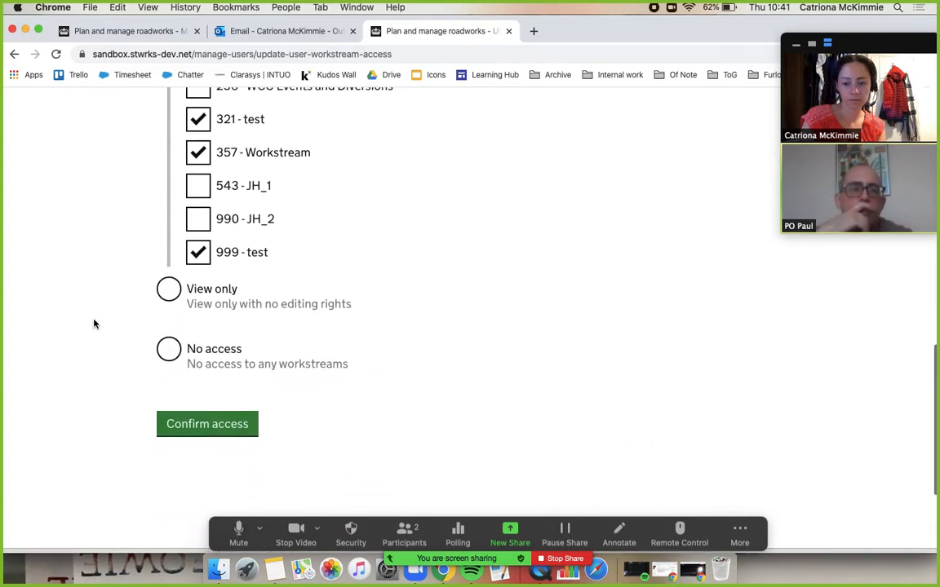
left_click(169, 349)
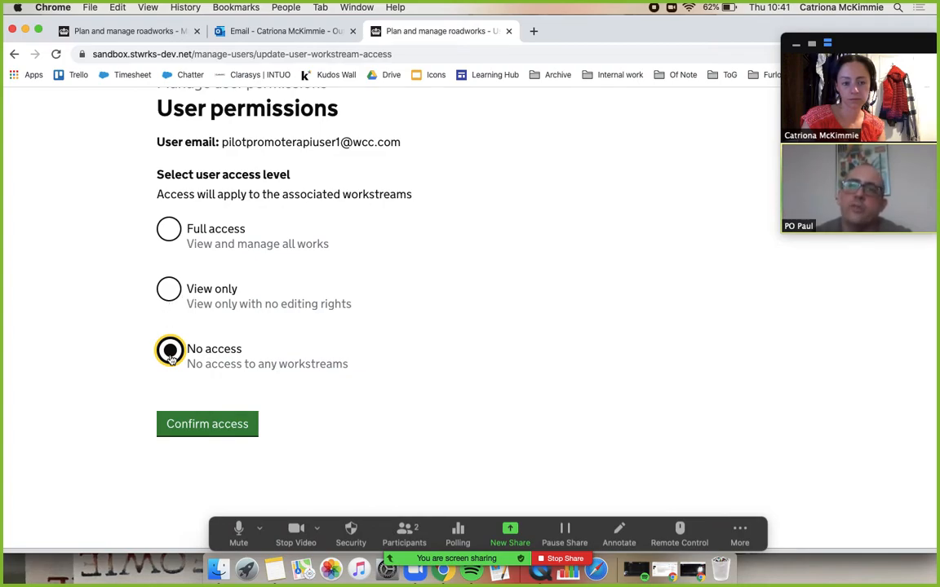
left_click(169, 349)
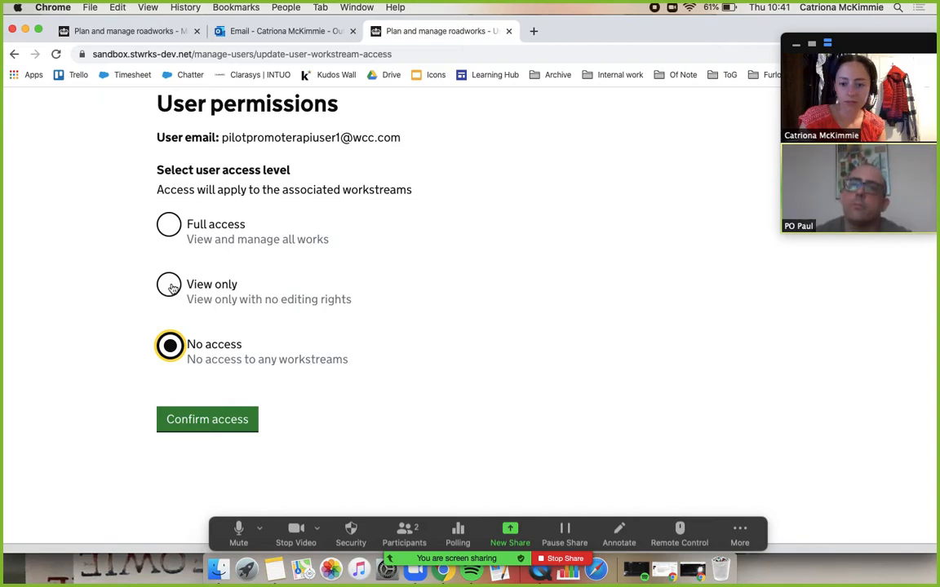
Compare View only against Full access and scroll through the workstream checkboxes.
left_click(169, 285)
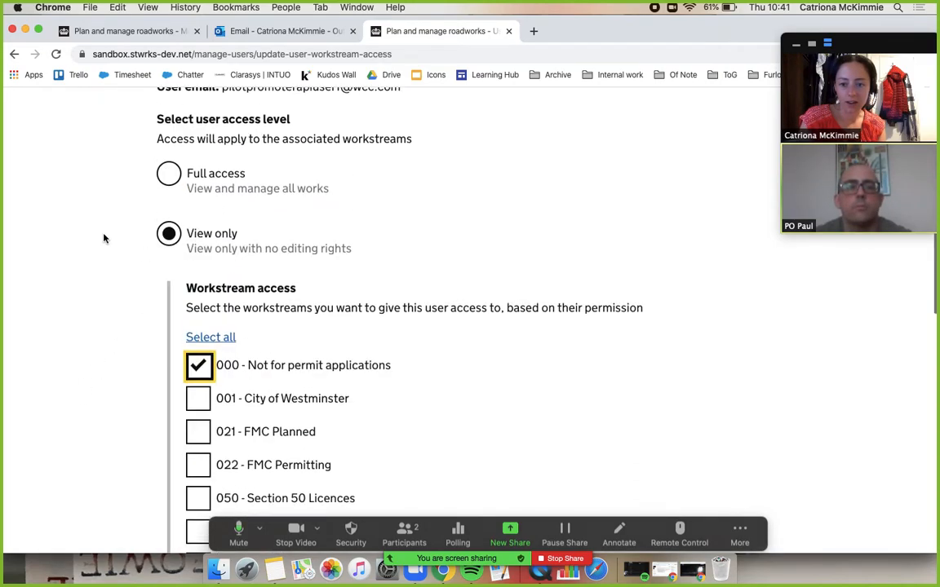
left_click(168, 174)
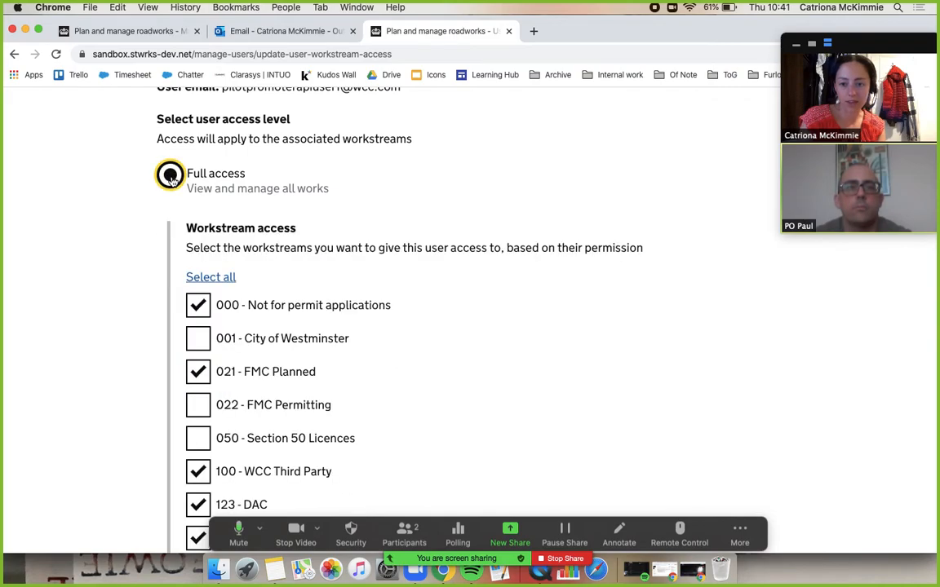
left_click(169, 174)
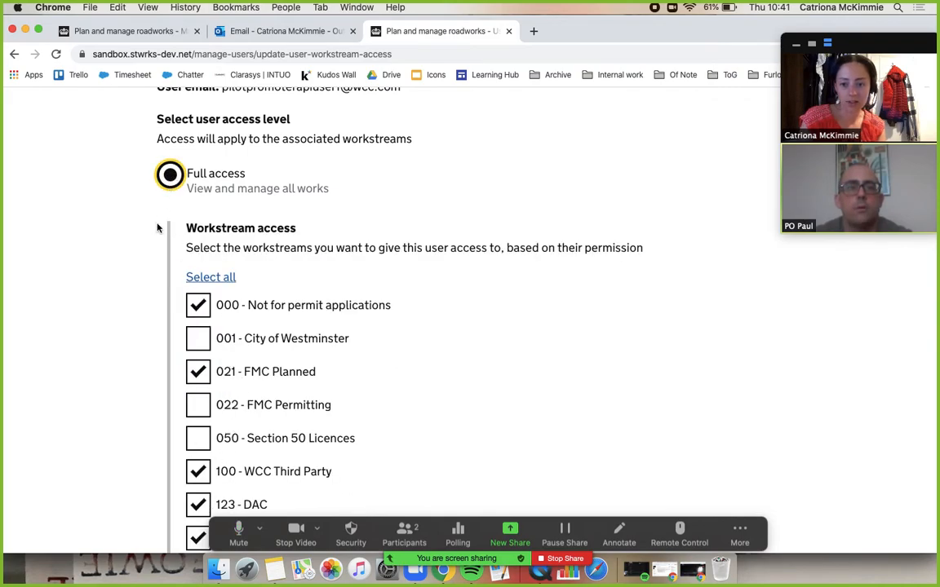
scroll("down", 3)
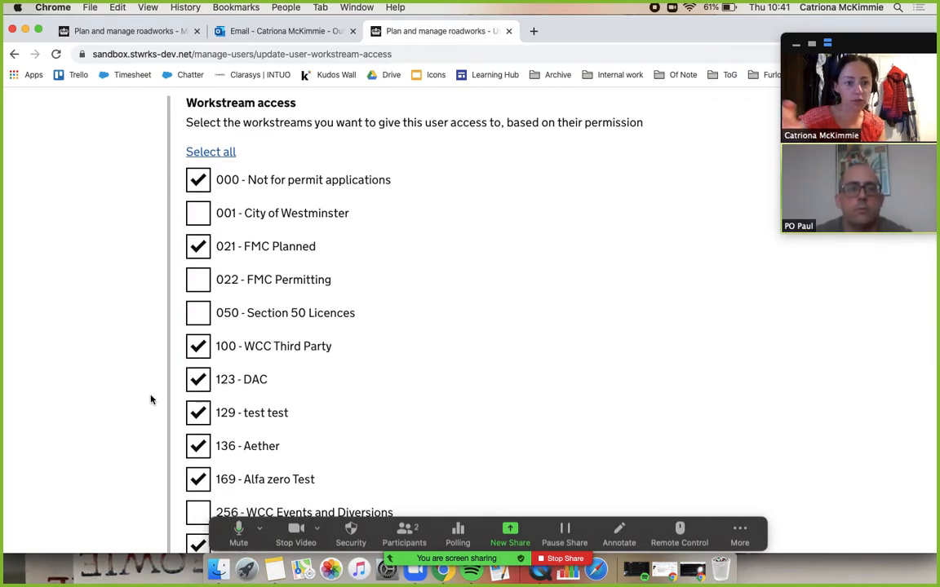
scroll("down", 3)
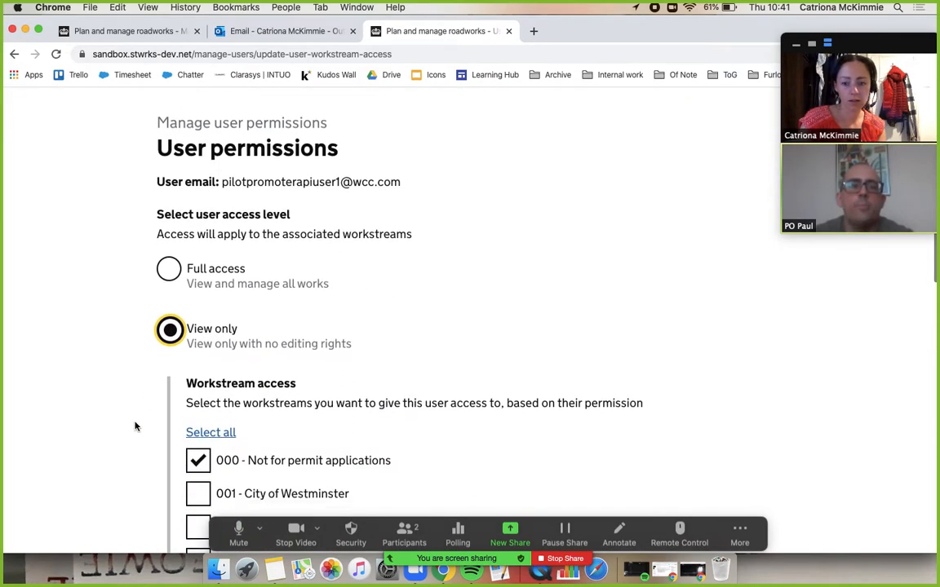
scroll("down", 3)
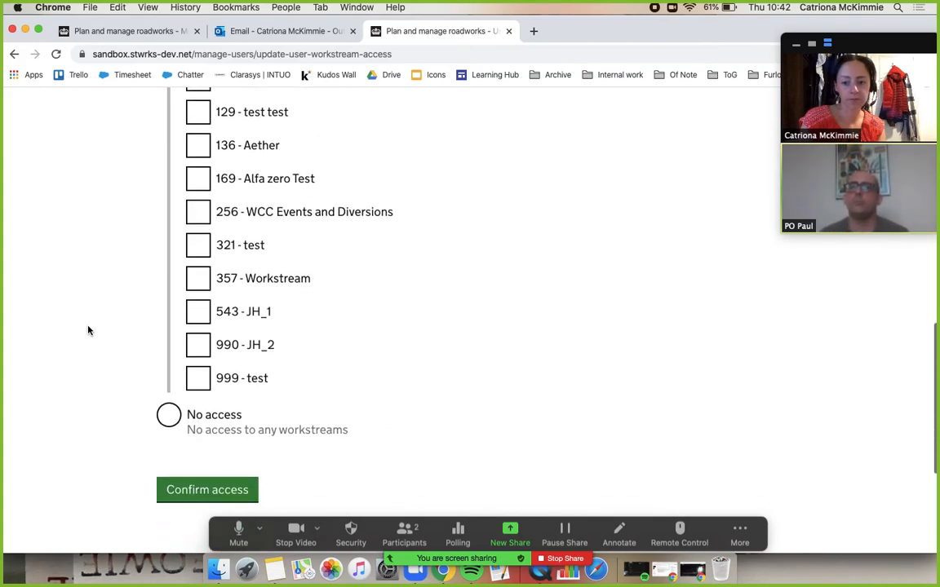
Scroll down and choose No access, hiding the workstream list.
scroll("down", 3)
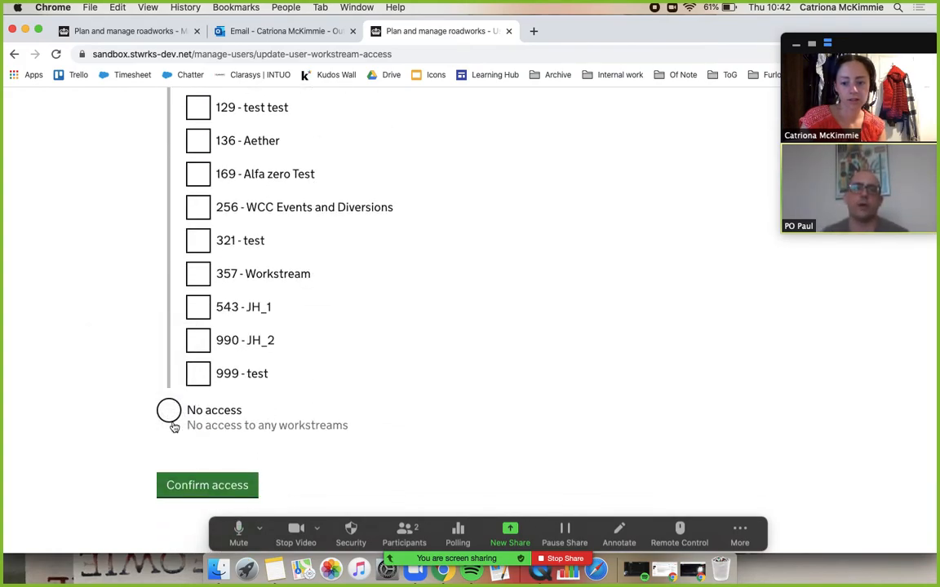
left_click(169, 411)
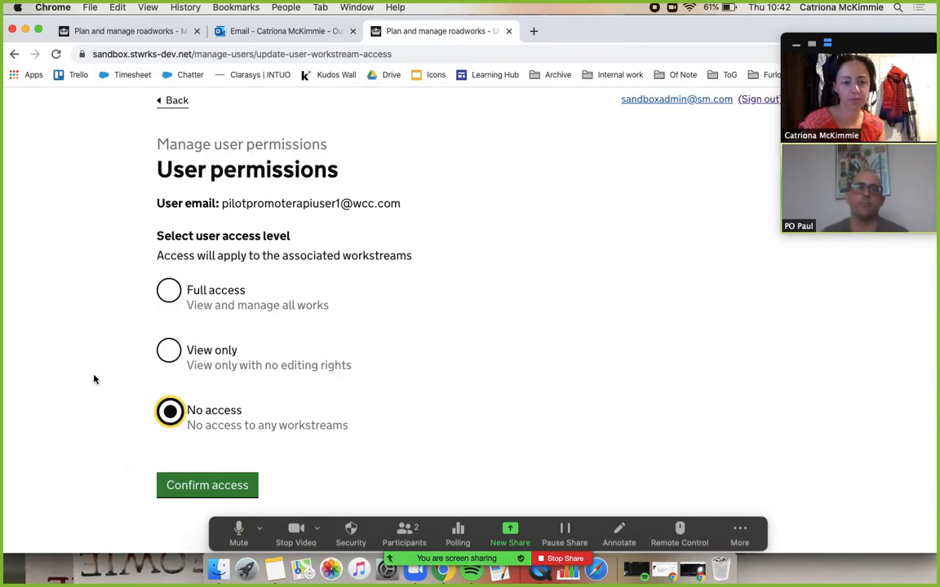
mouse_move(120, 338)
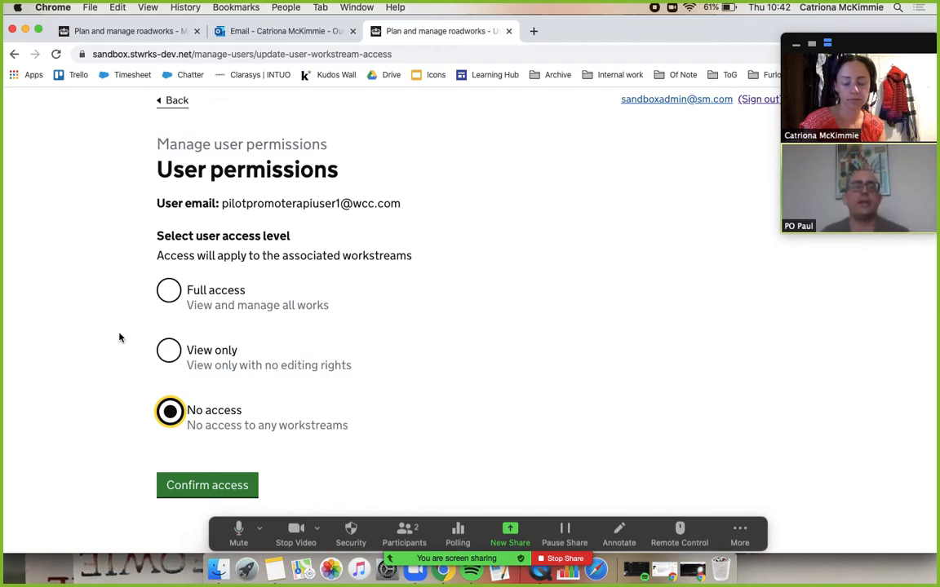